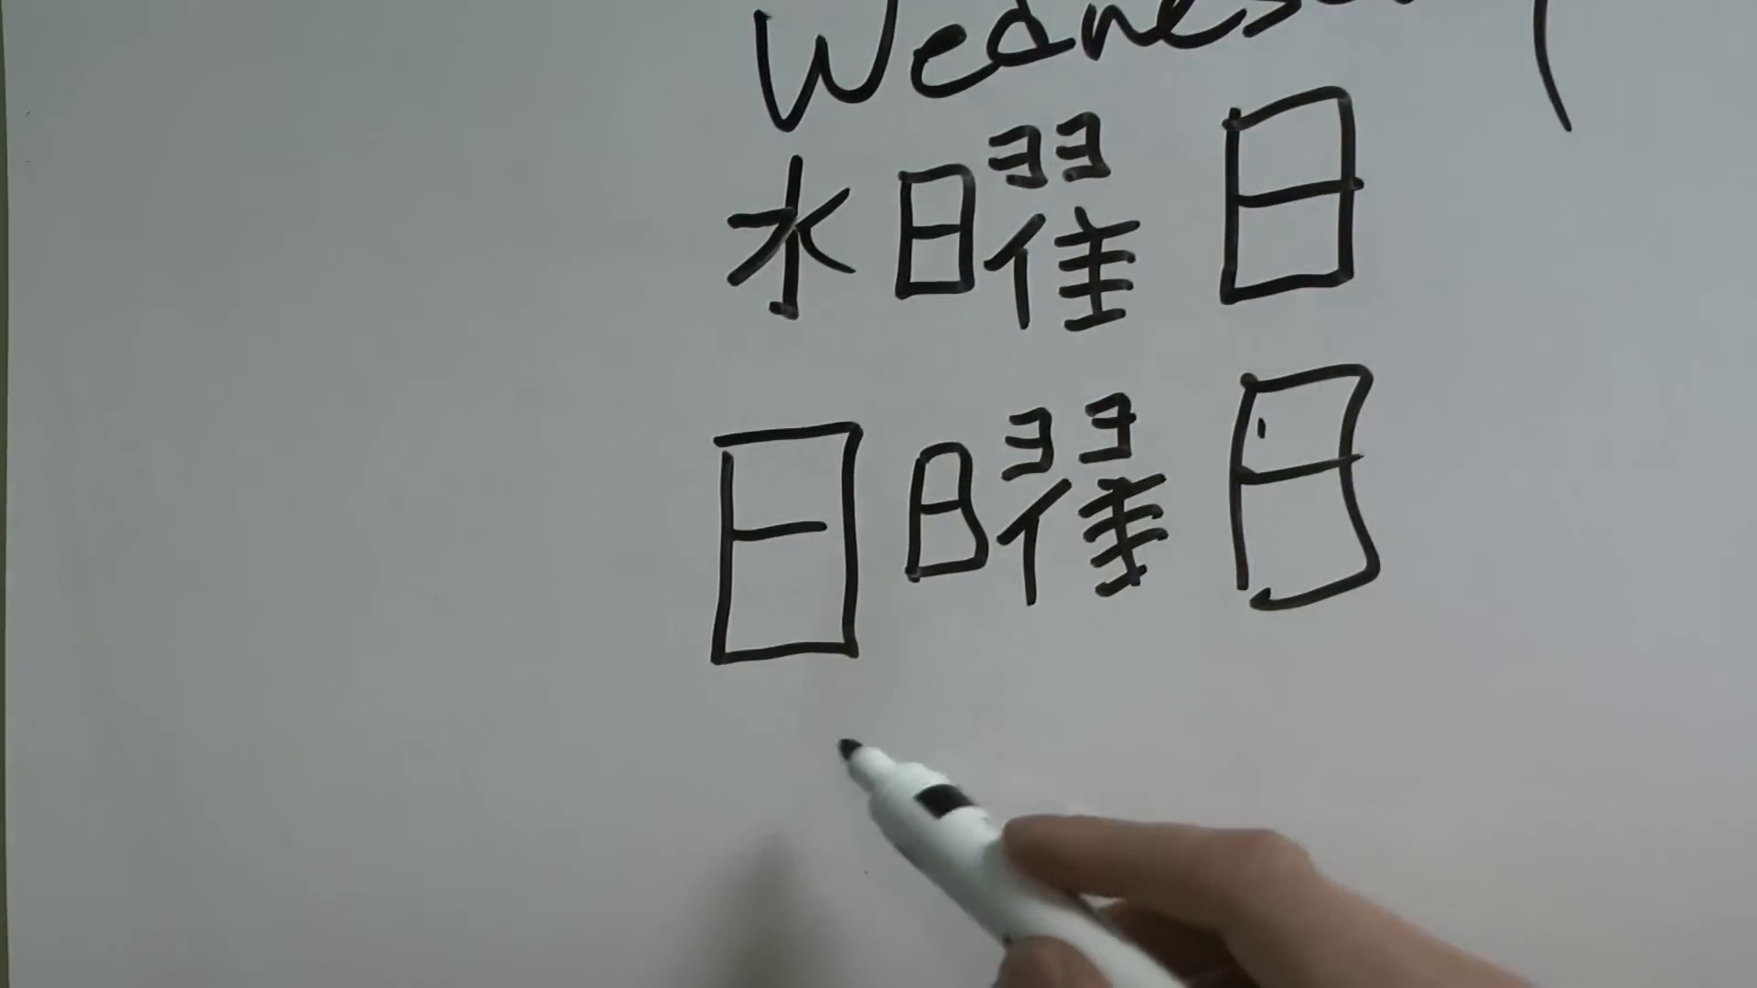
{"action": "type", "text": "Sun"}
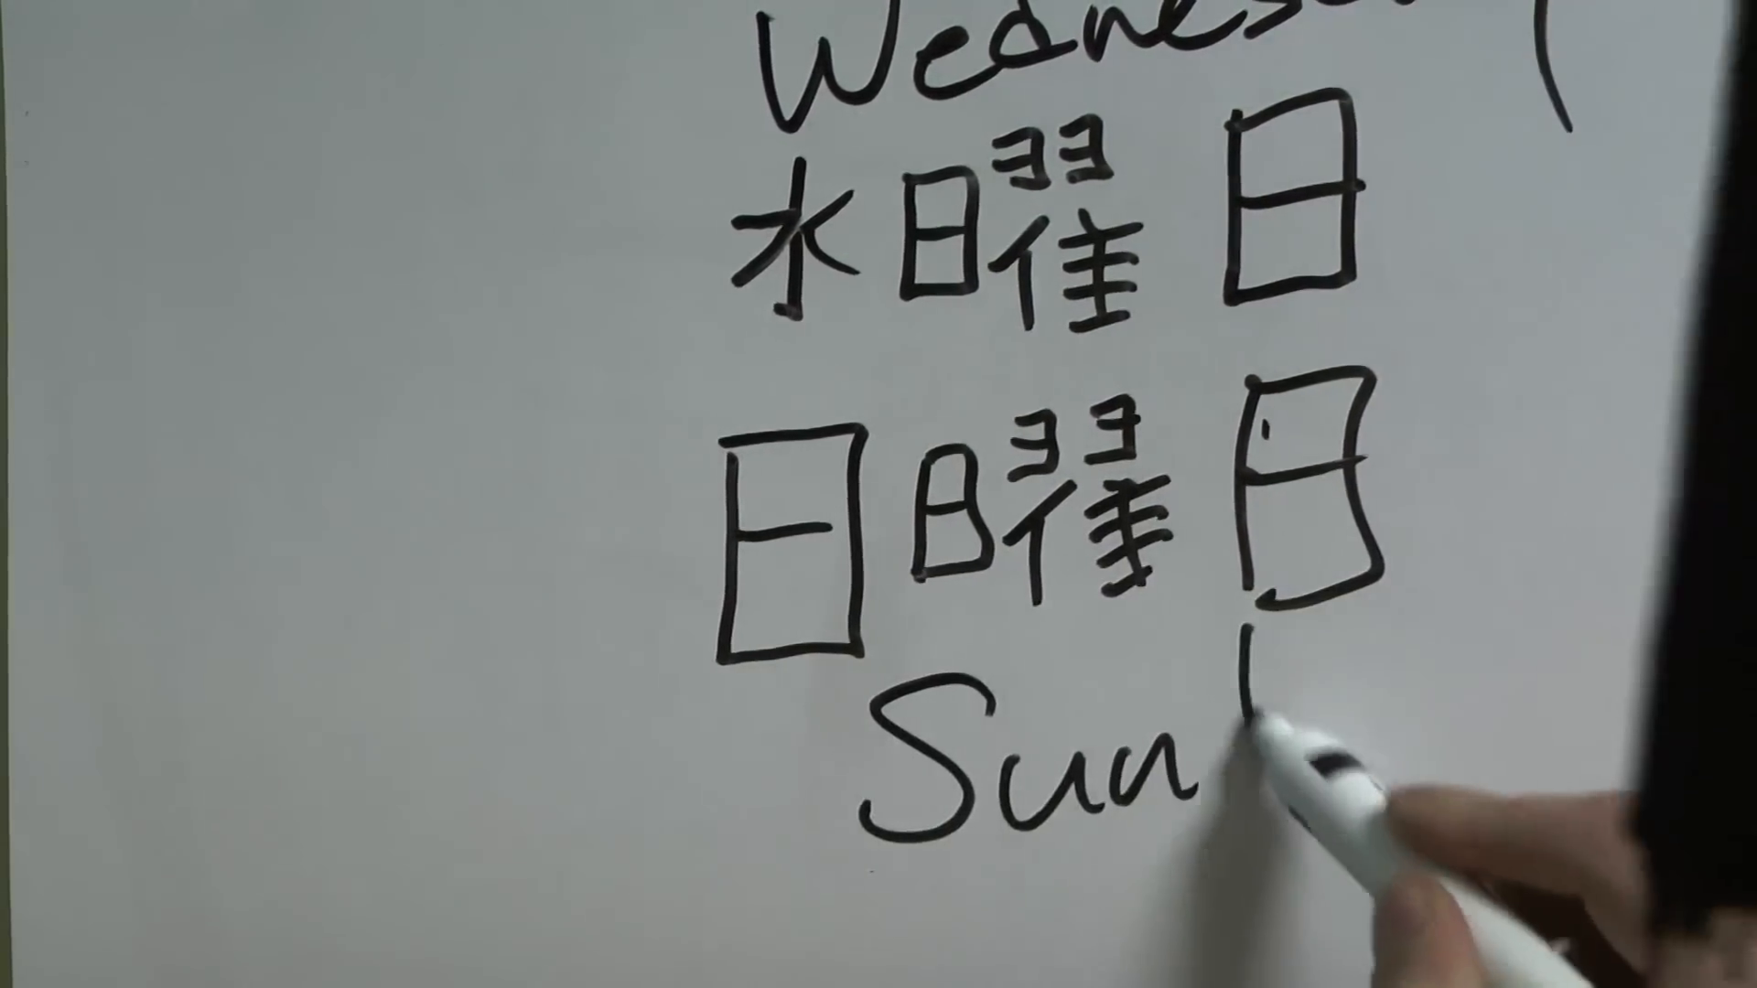